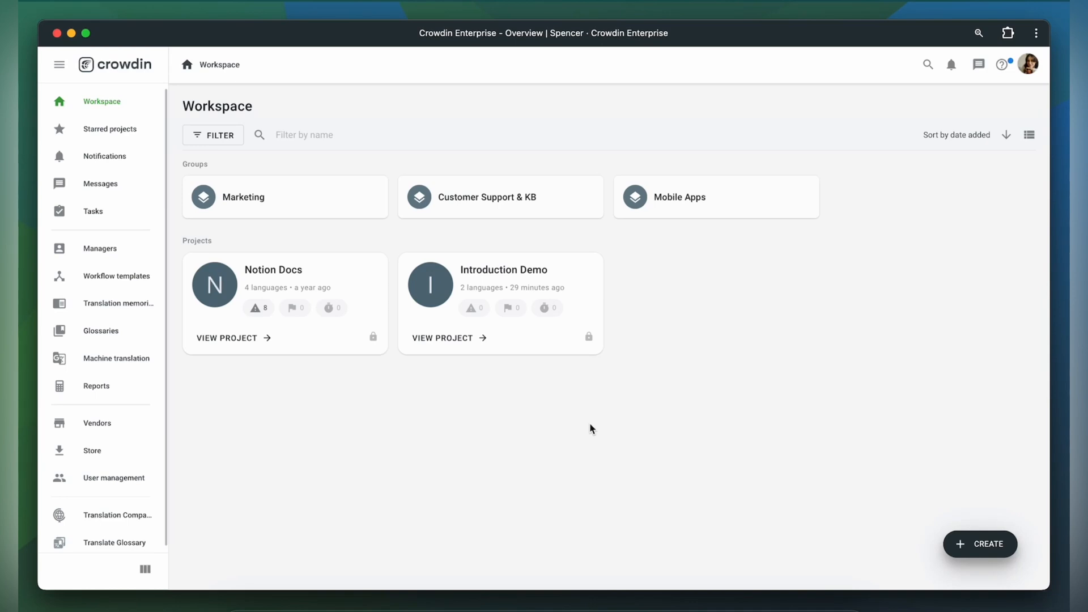
pyautogui.moveTo(375, 438)
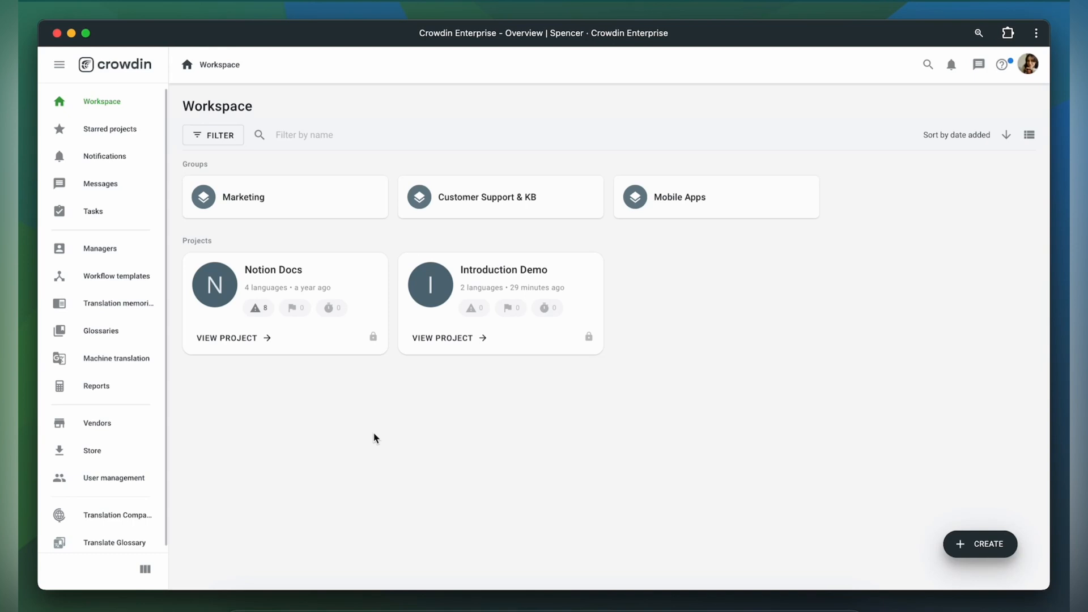
# Step: Install the AI Assistant app from the Store, available to organization admins only
pyautogui.click(92, 451)
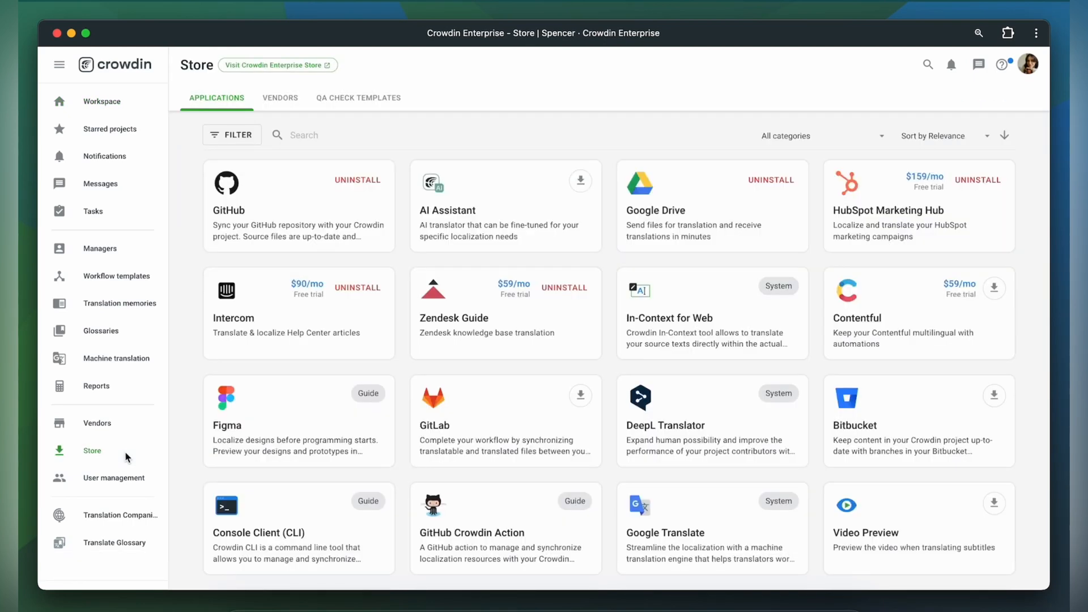
pyautogui.moveTo(580, 181)
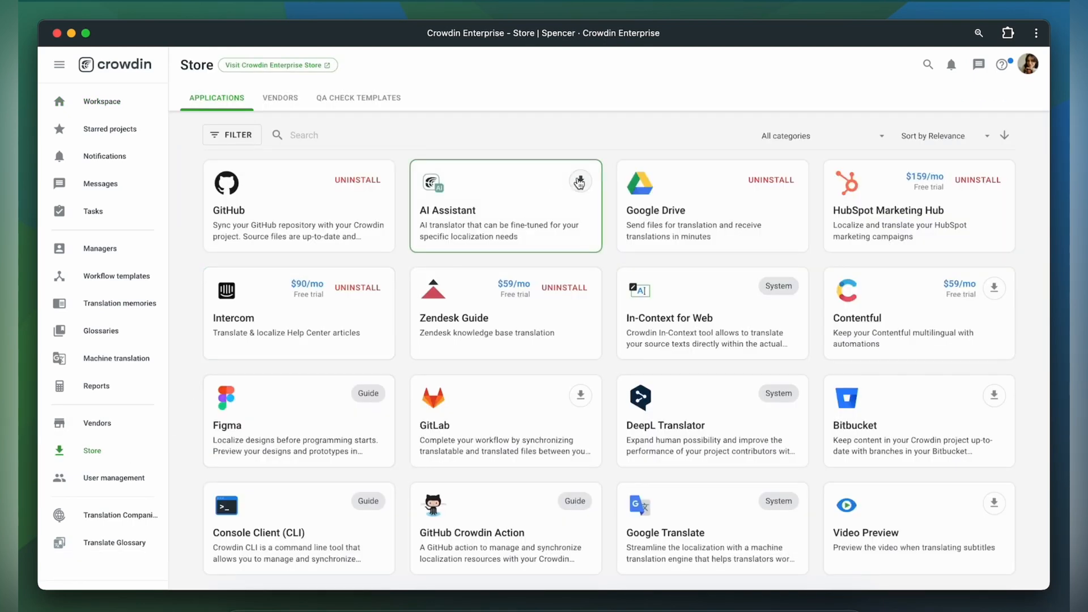
pyautogui.click(578, 181)
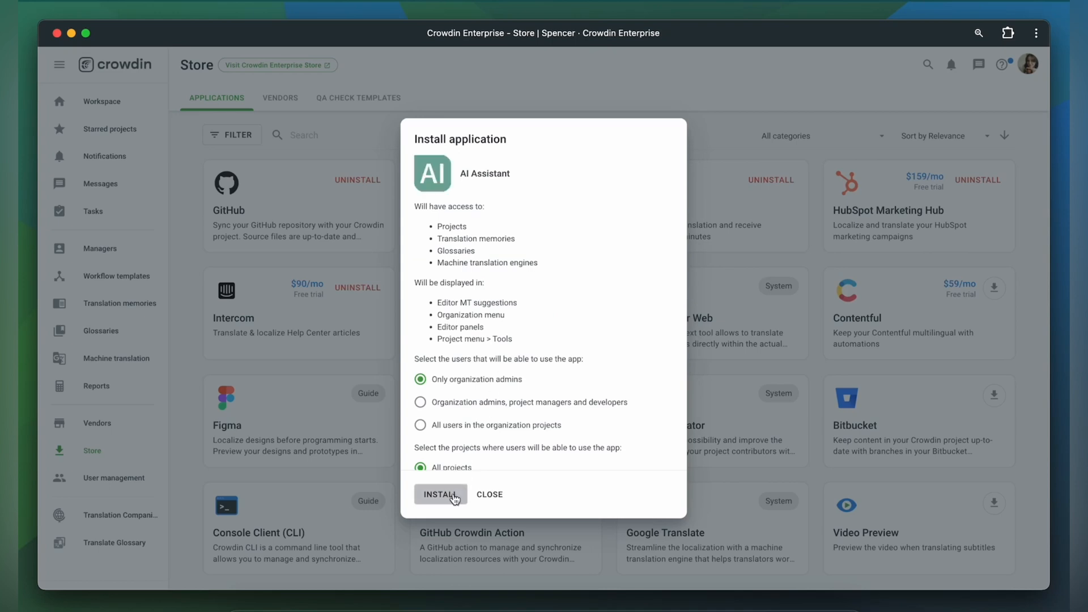
pyautogui.click(441, 494)
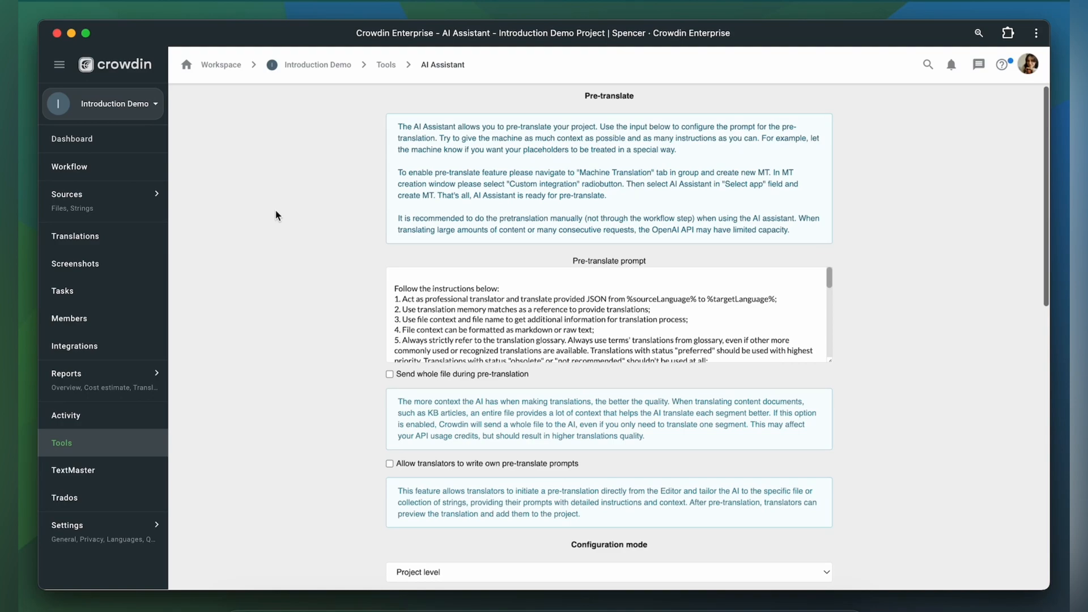
pyautogui.scroll(-3)
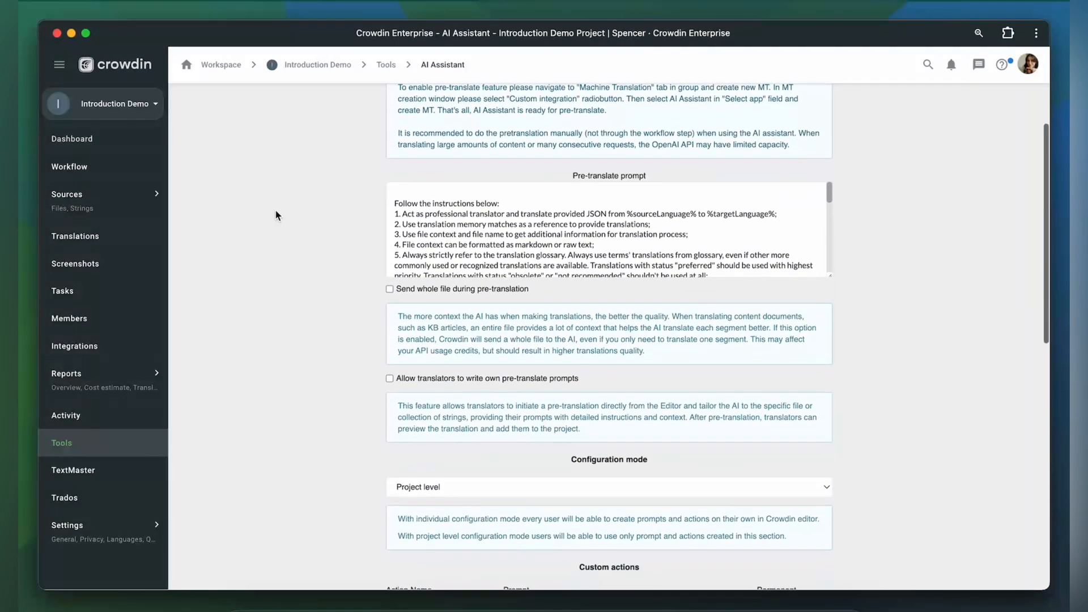
pyautogui.scroll(-3)
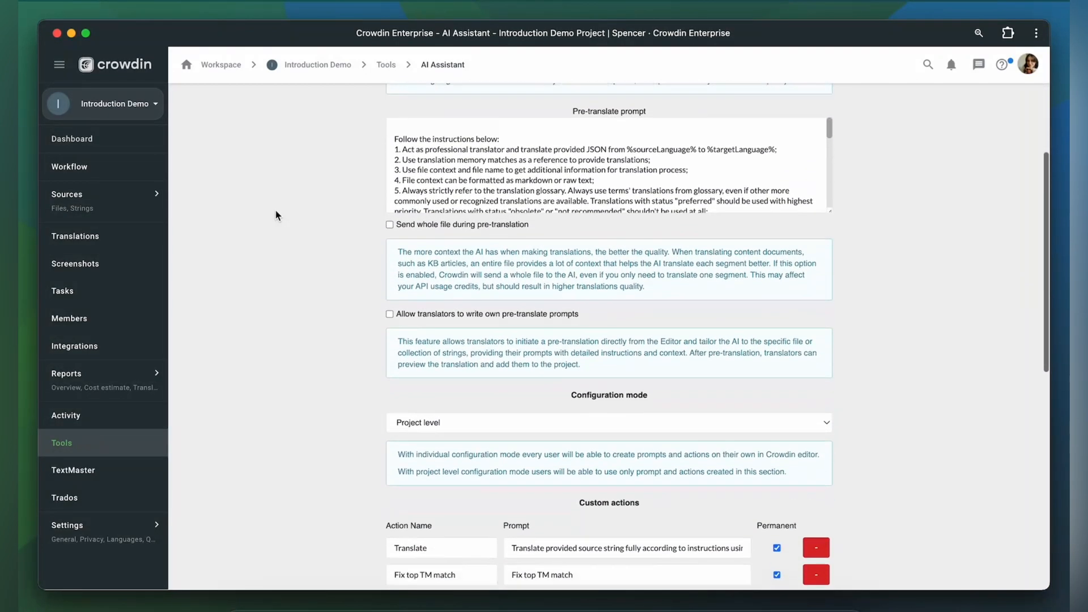
pyautogui.scroll(-3)
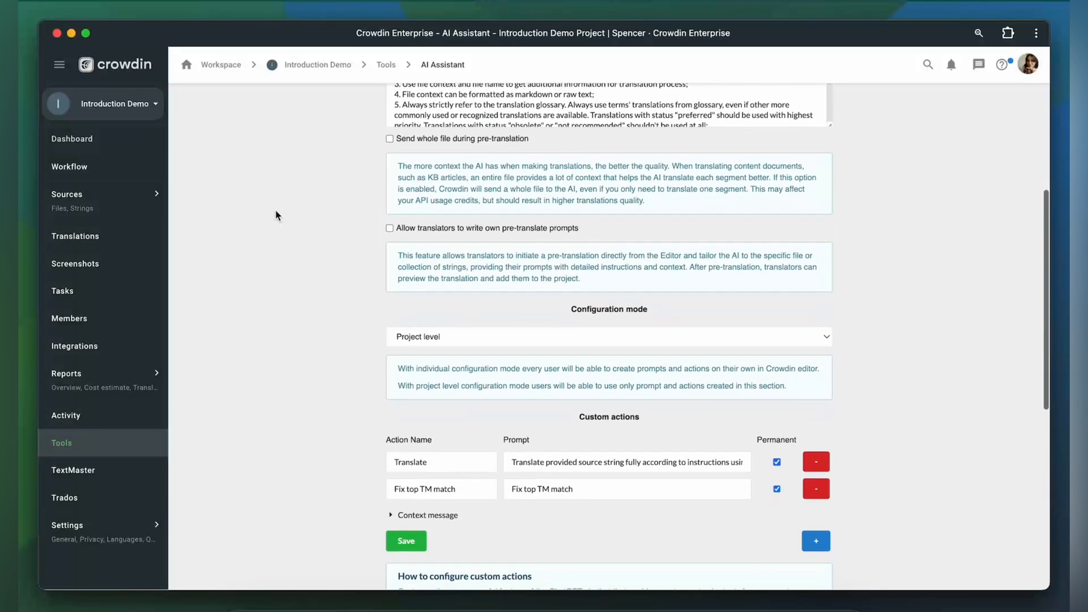
pyautogui.scroll(-3)
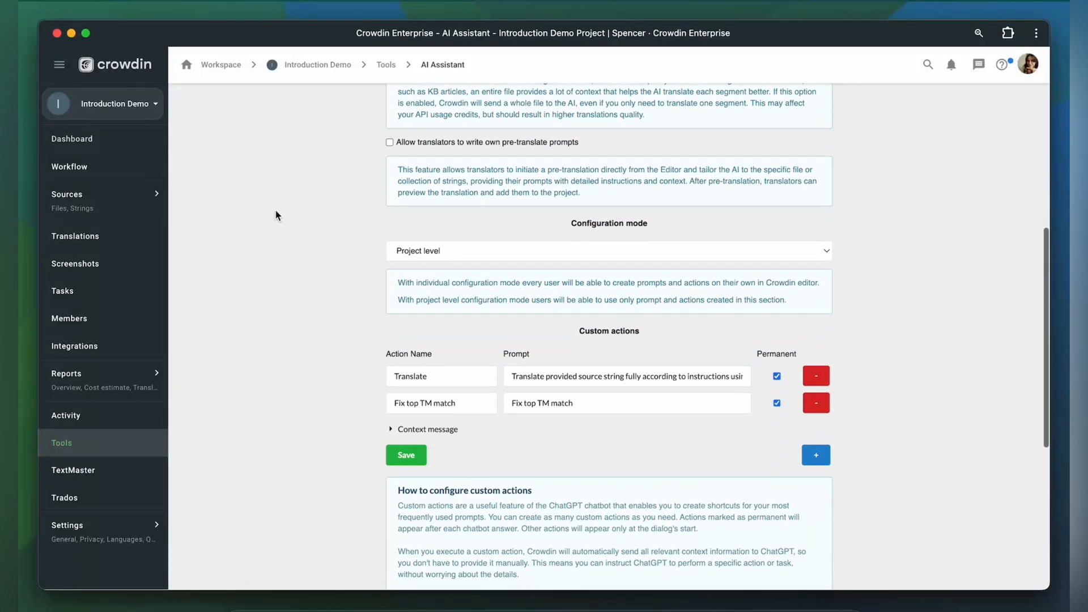
pyautogui.scroll(-3)
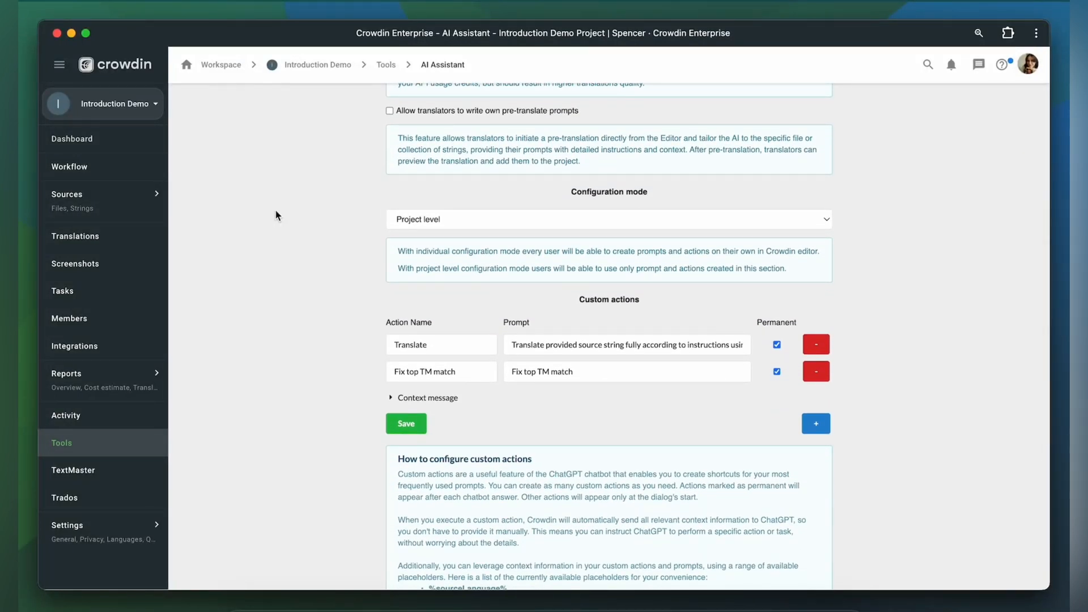
pyautogui.scroll(-3)
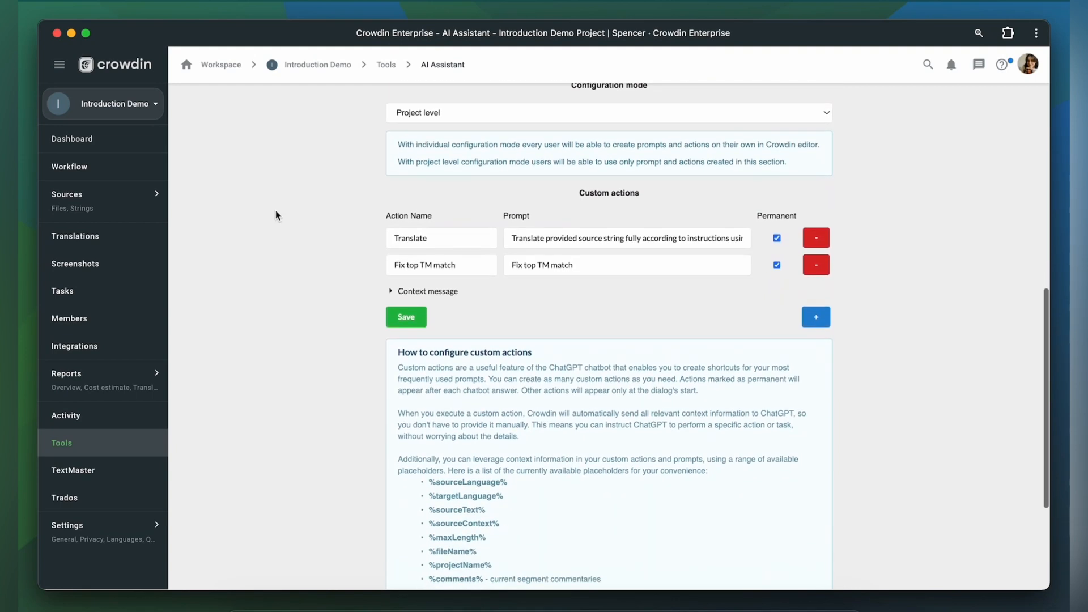
pyautogui.scroll(-3)
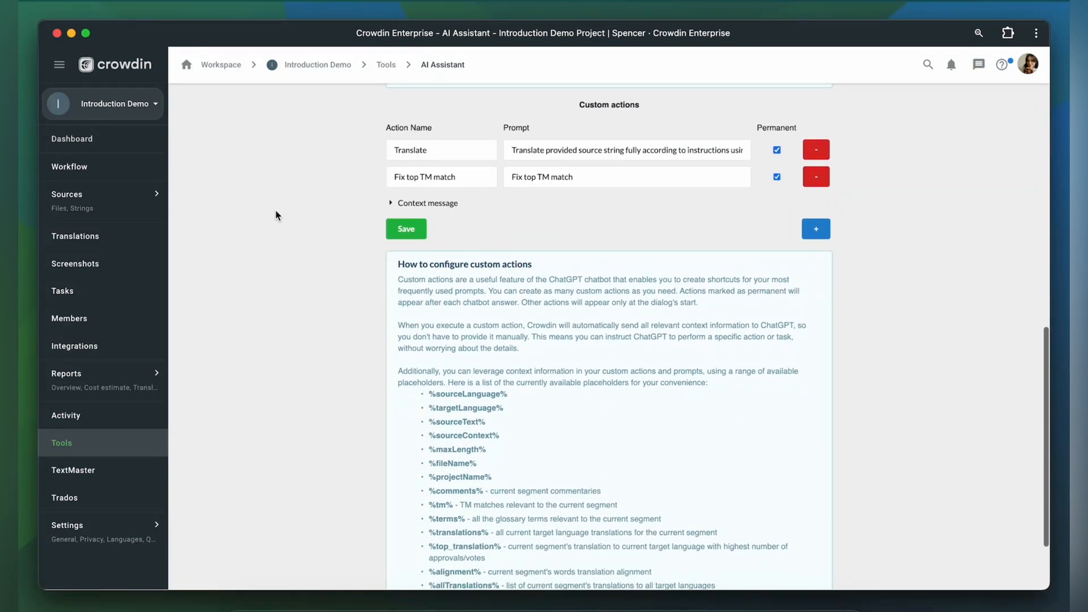
pyautogui.scroll(-3)
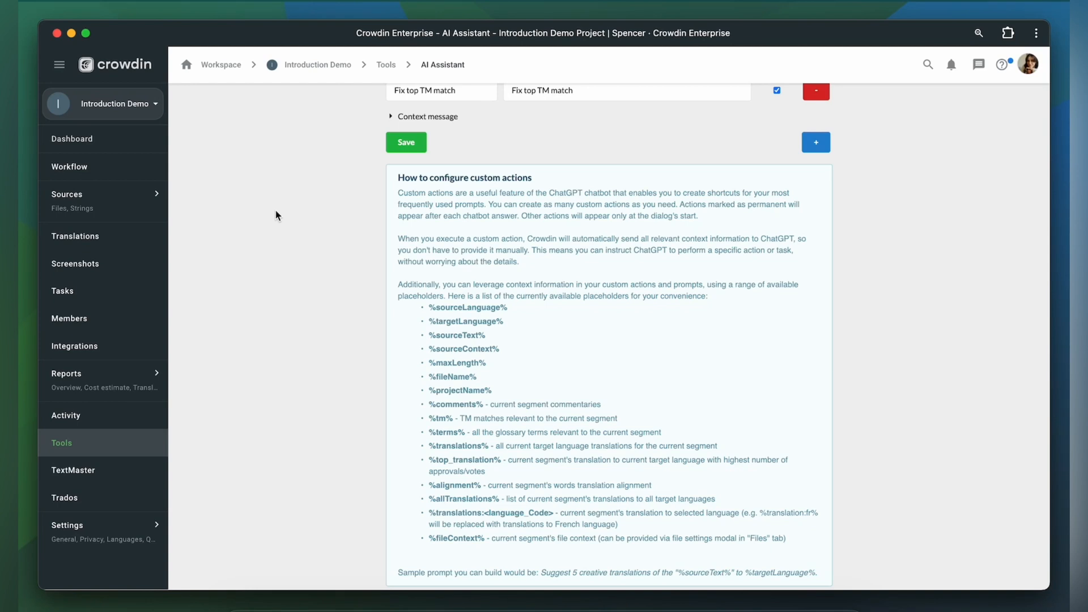
# Step: Open organization AI Assistant settings and list providers: Open AI, Google Gemini, Azure
pyautogui.click(115, 65)
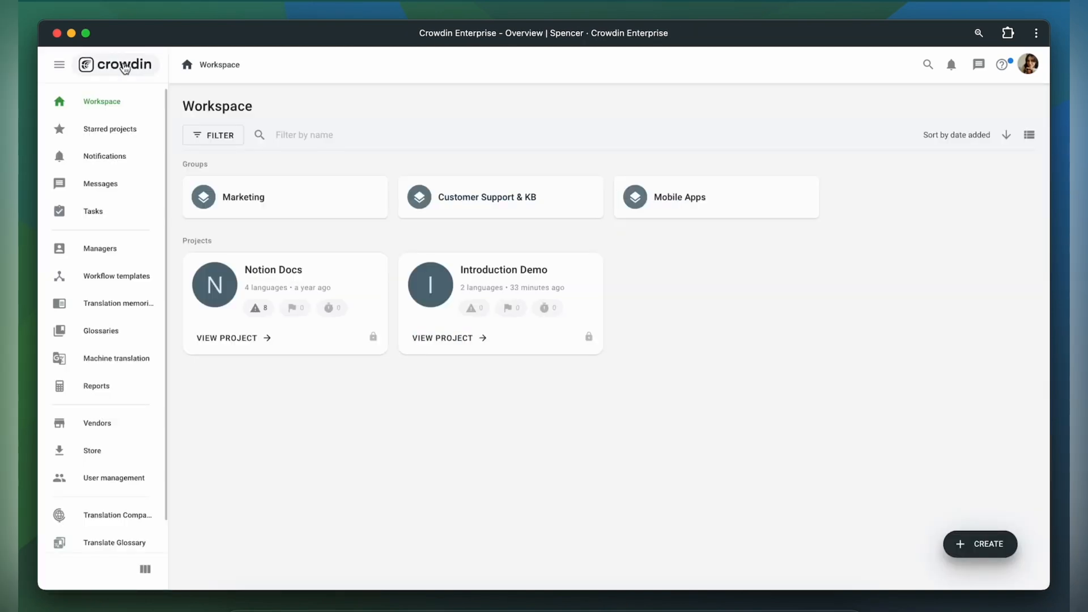
pyautogui.scroll(-3)
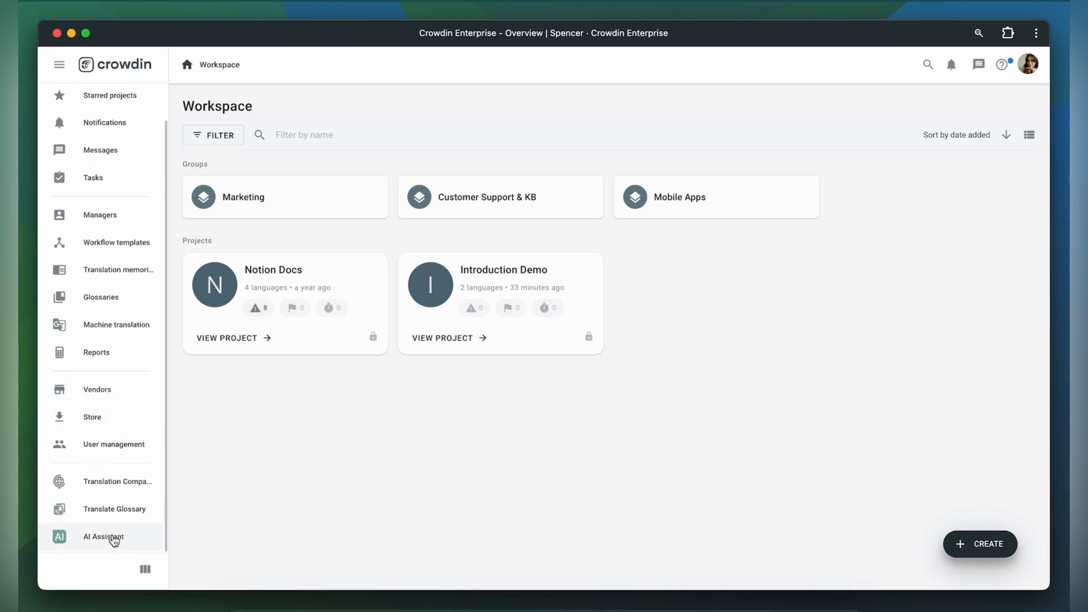
pyautogui.click(102, 536)
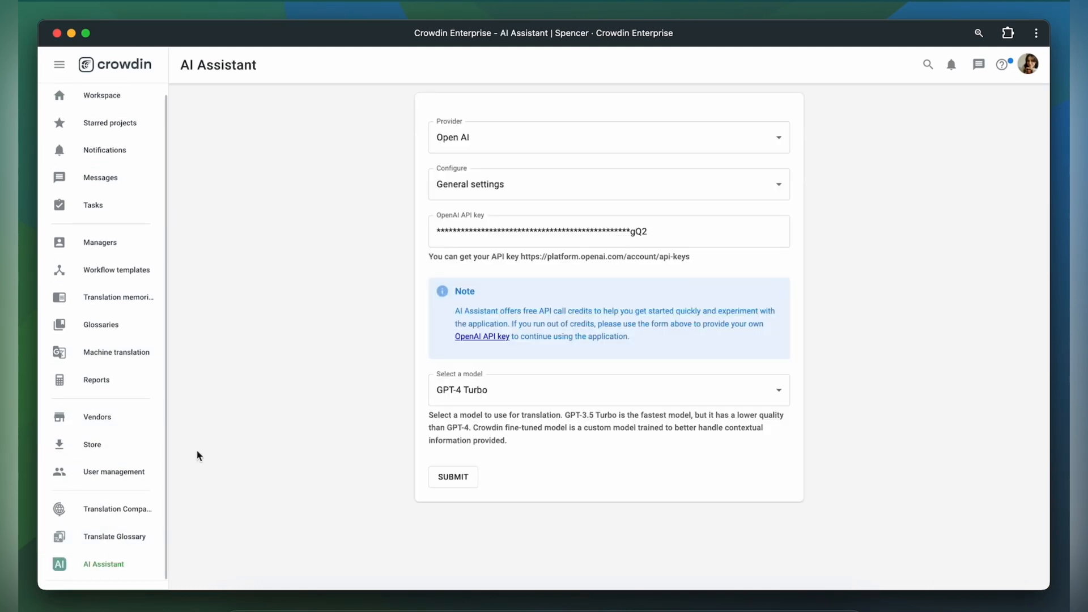
pyautogui.moveTo(403, 234)
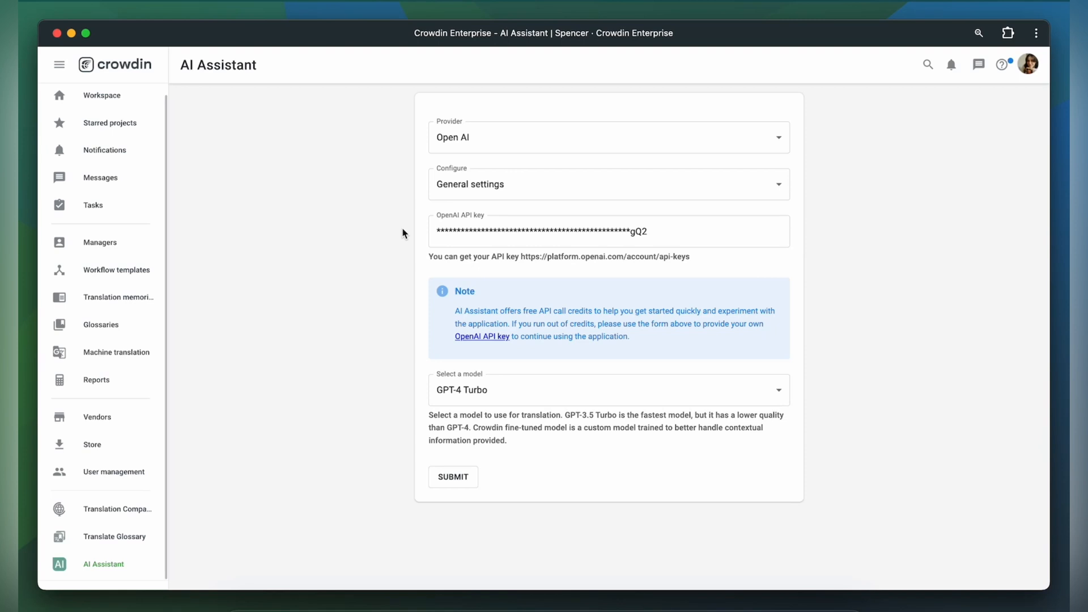
pyautogui.click(609, 137)
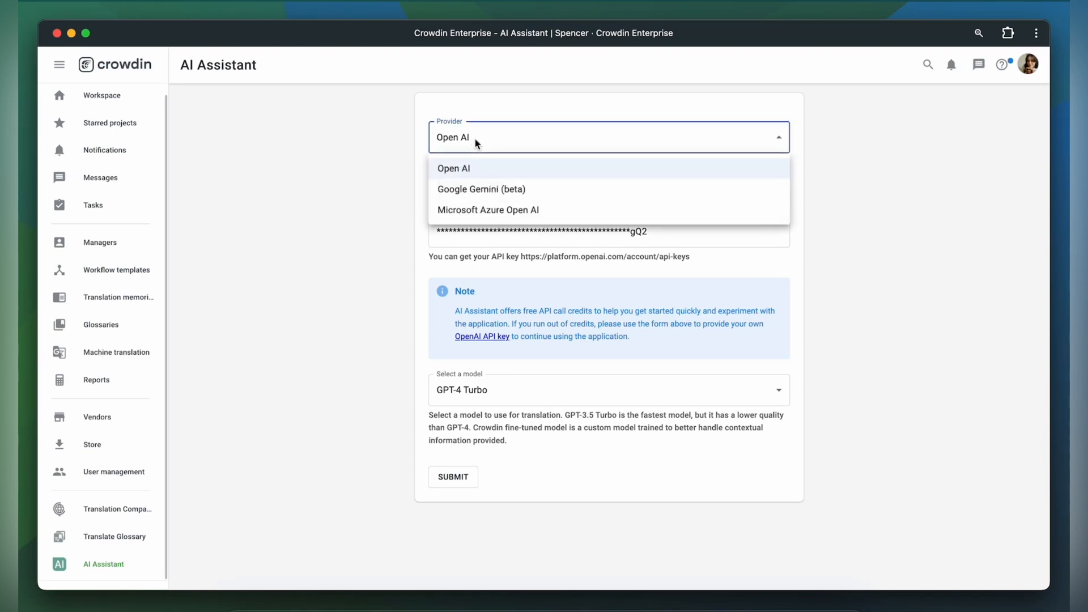
pyautogui.moveTo(531, 173)
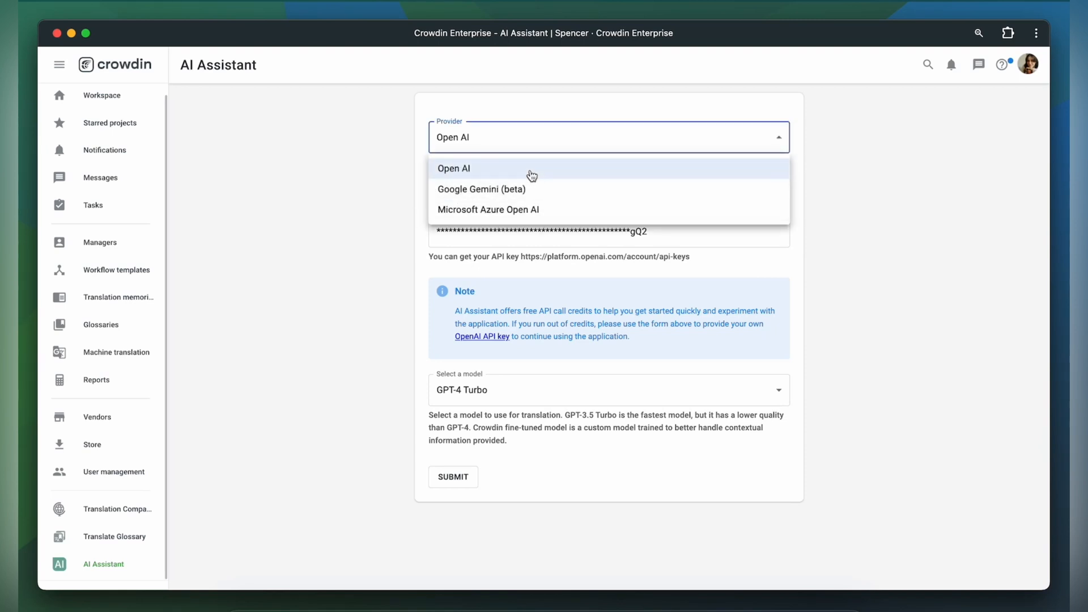
pyautogui.moveTo(452, 210)
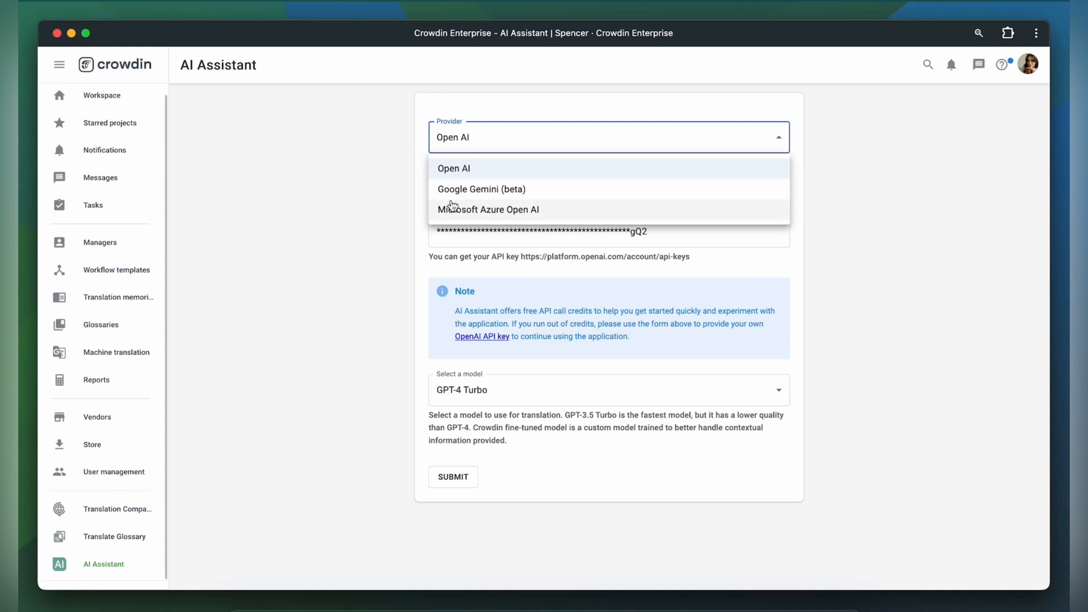
pyautogui.moveTo(437, 210)
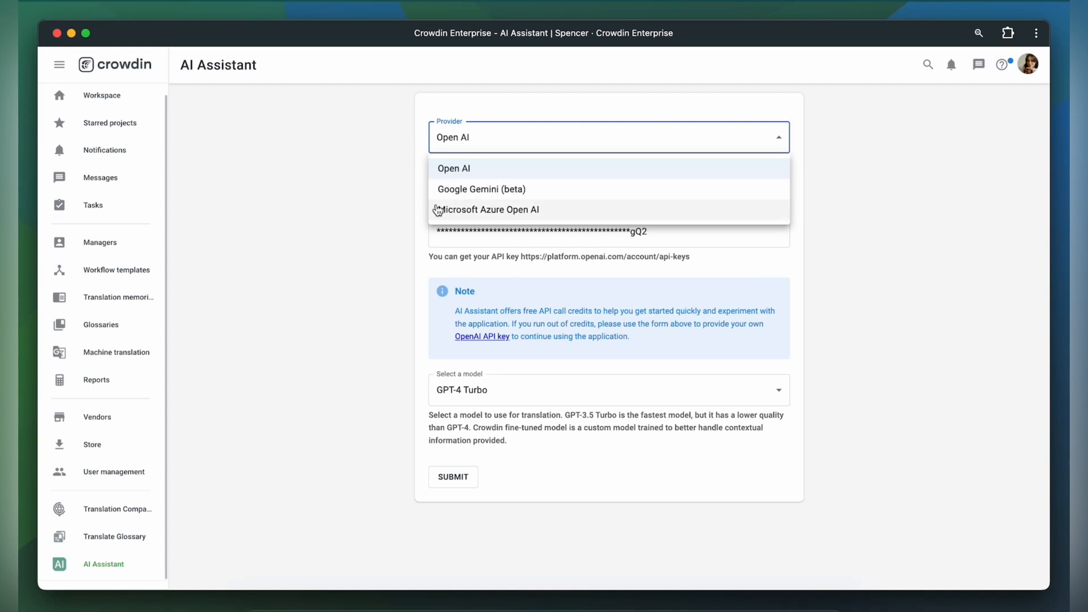
pyautogui.moveTo(135, 65)
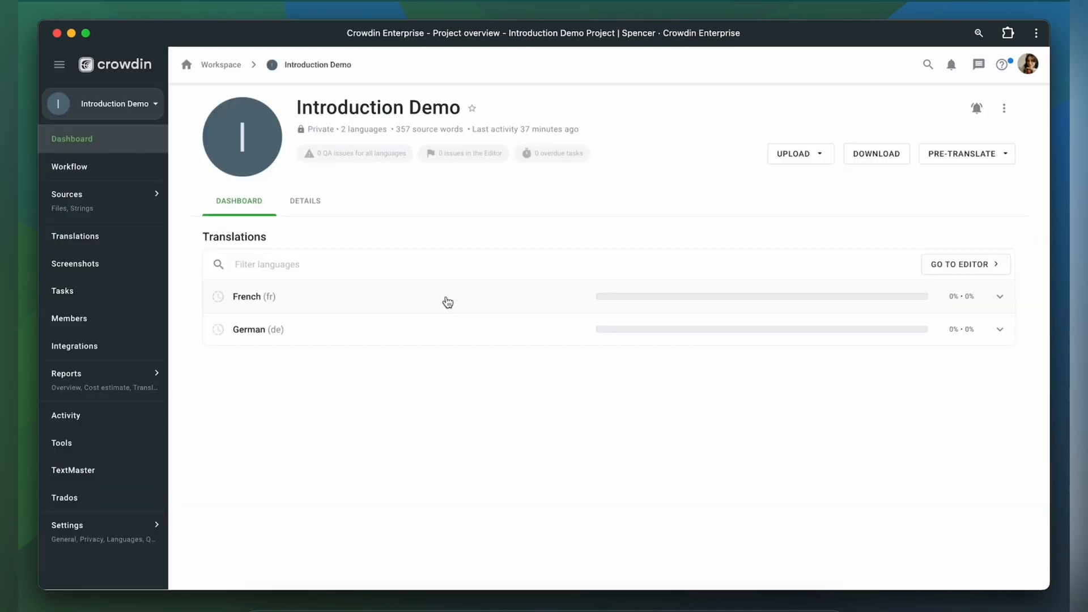
# Step: Open Introduction Demo's AI Assistant tool settings and scroll through the pre-translate options
pyautogui.click(61, 442)
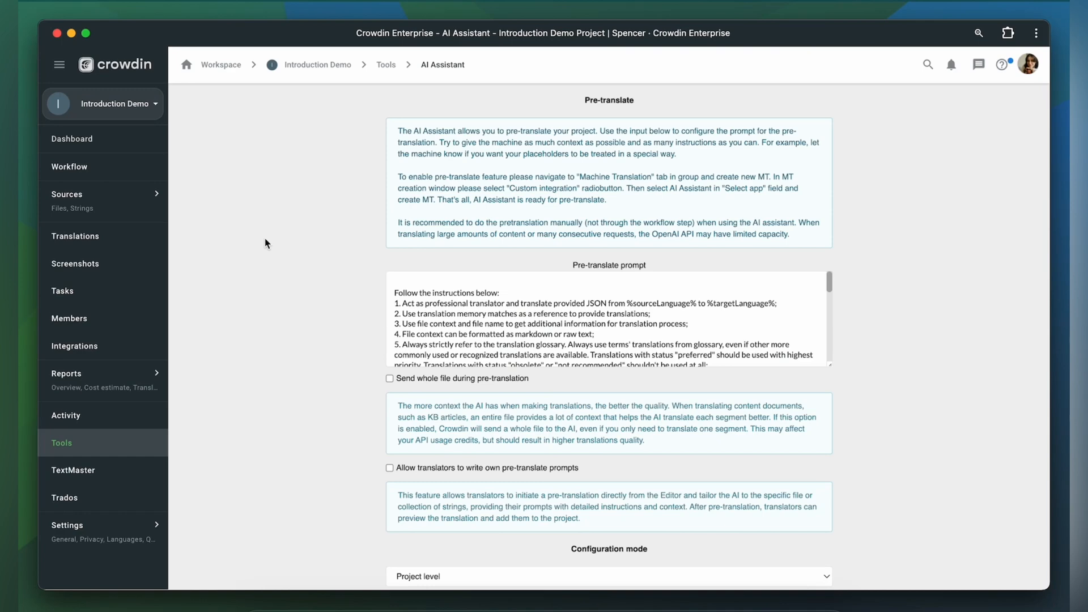
pyautogui.scroll(-3)
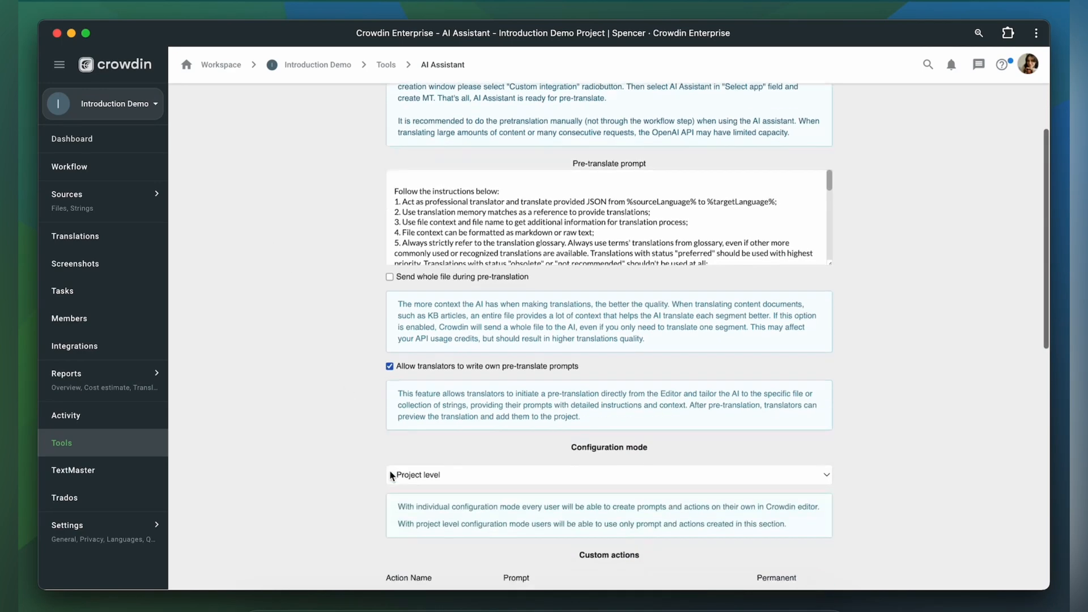
pyautogui.scroll(3)
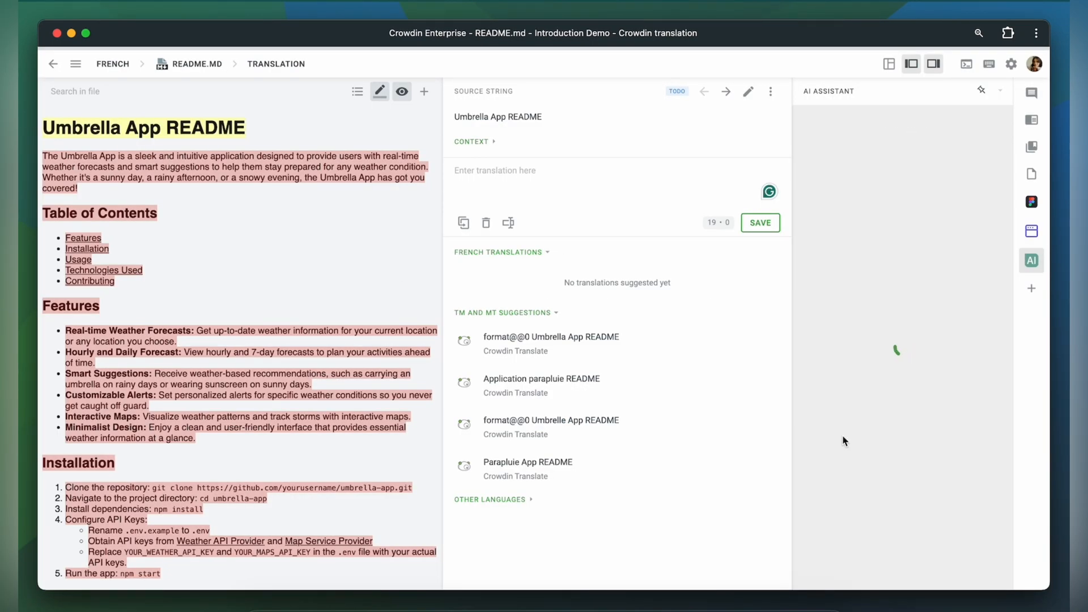
# Step: Chat with the AI Assistant to translate README.md into French, then leave the editor
pyautogui.click(833, 438)
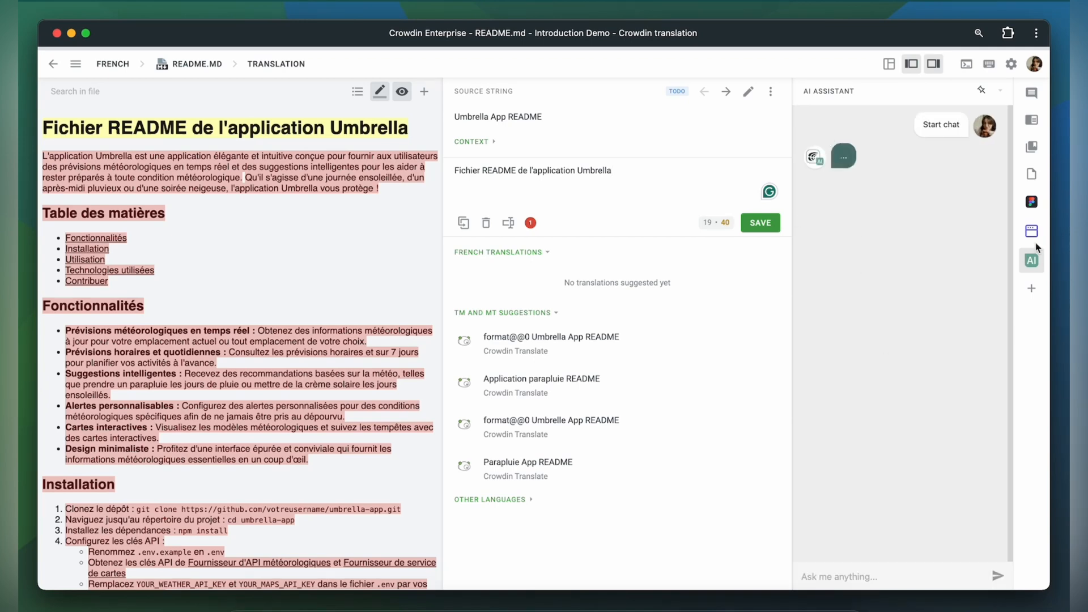
pyautogui.click(76, 64)
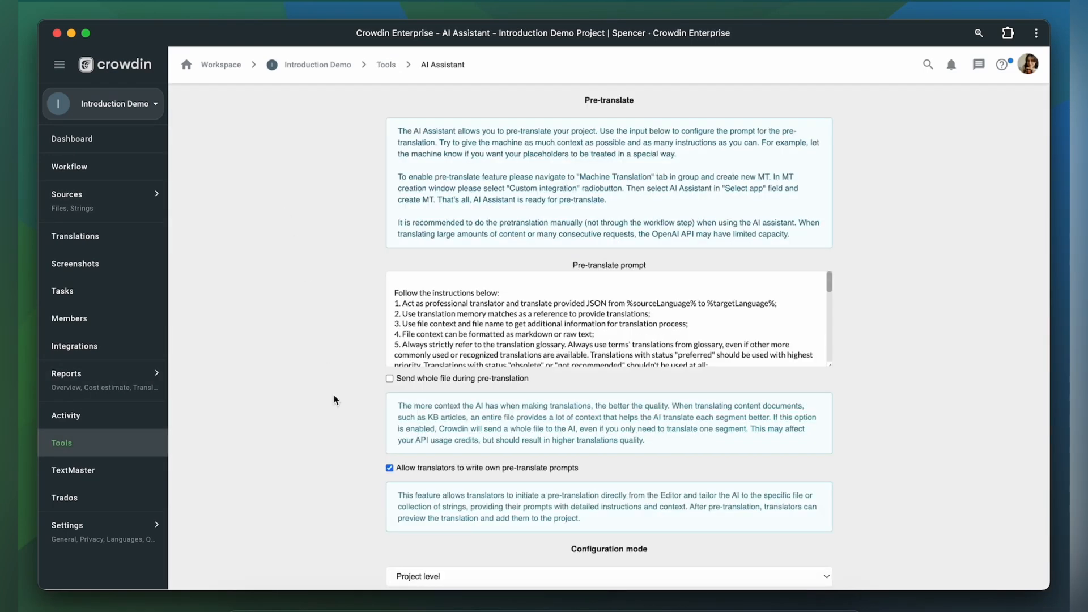
# Step: Inspect the README title source string in the Edit String view
pyautogui.scroll(-3)
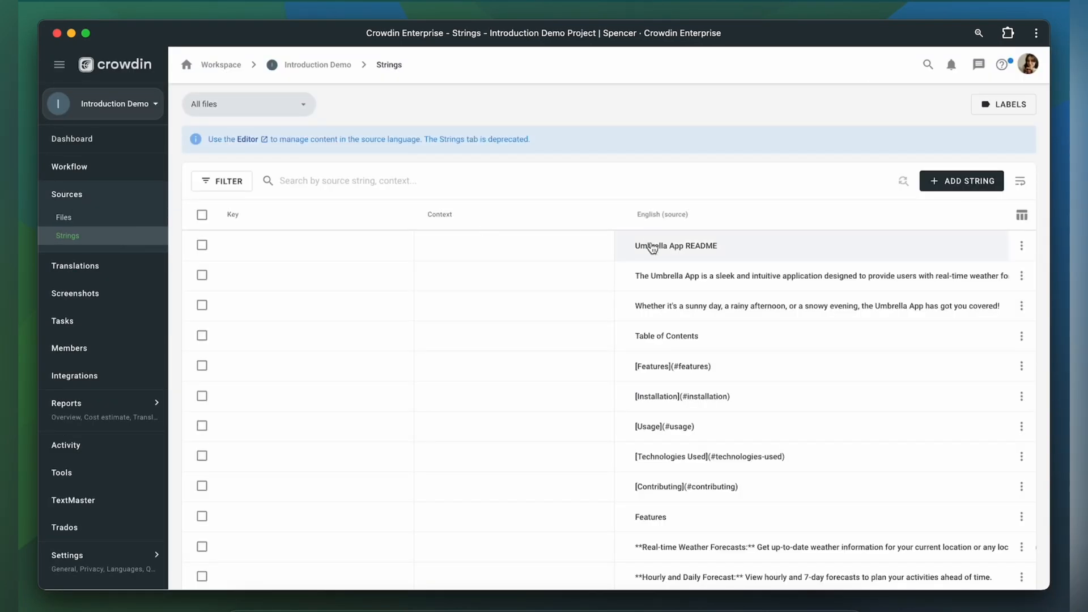
pyautogui.click(677, 245)
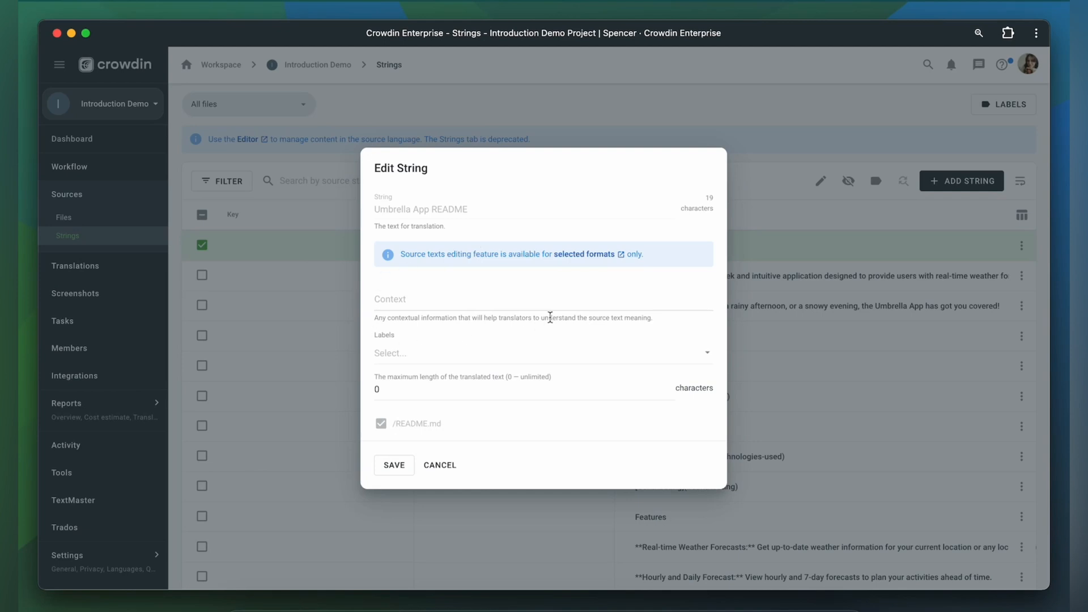
pyautogui.click(439, 465)
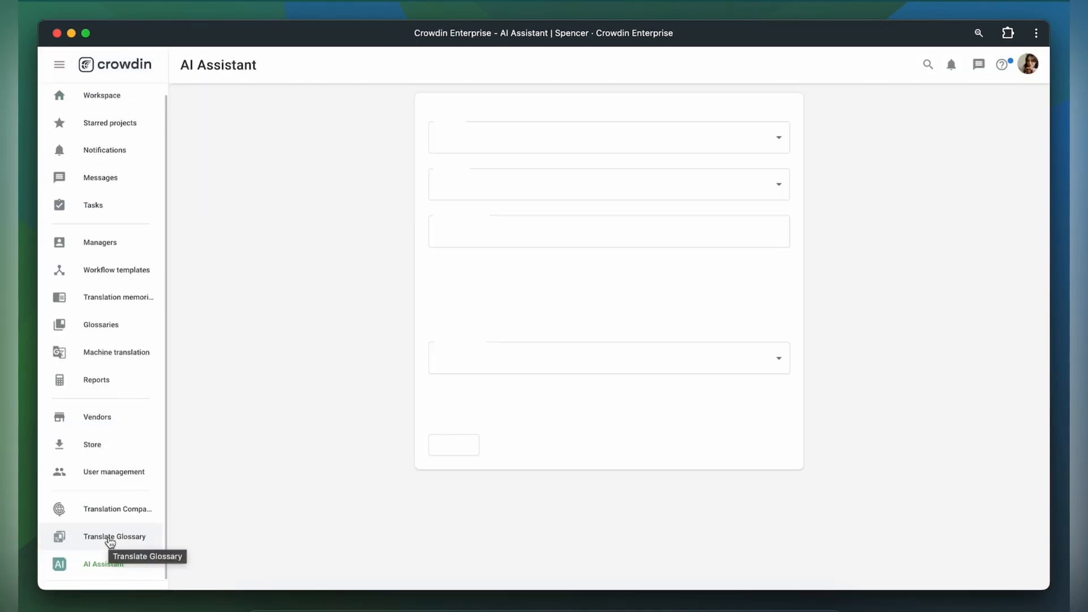
# Step: Show the model choices: GPT-3.5 Turbo, GPT-4 Turbo, GPT-4, Crowdin fine-tuned
pyautogui.click(608, 389)
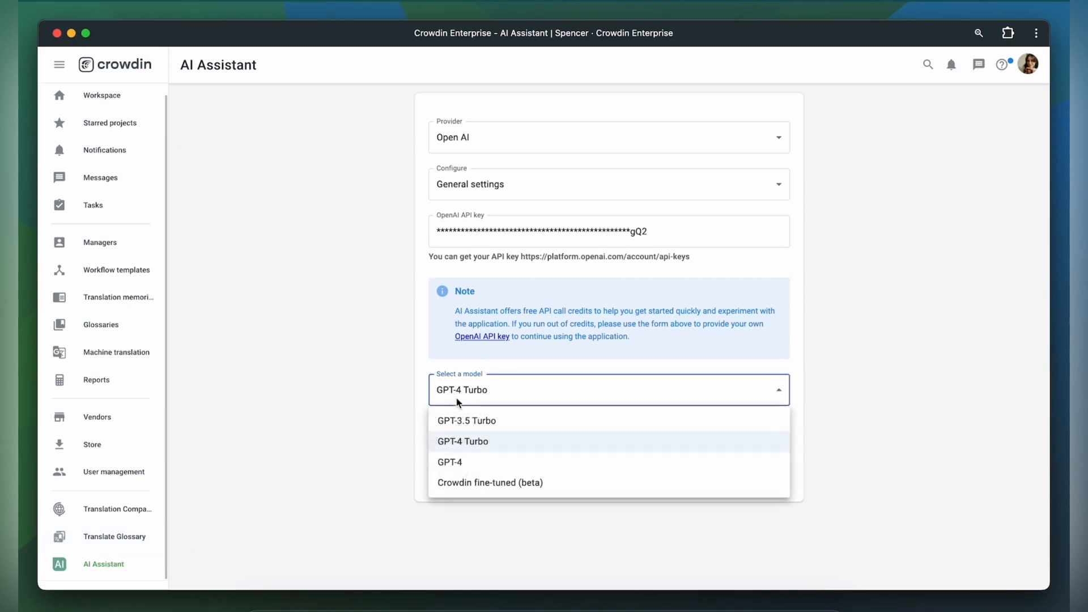
pyautogui.moveTo(511, 446)
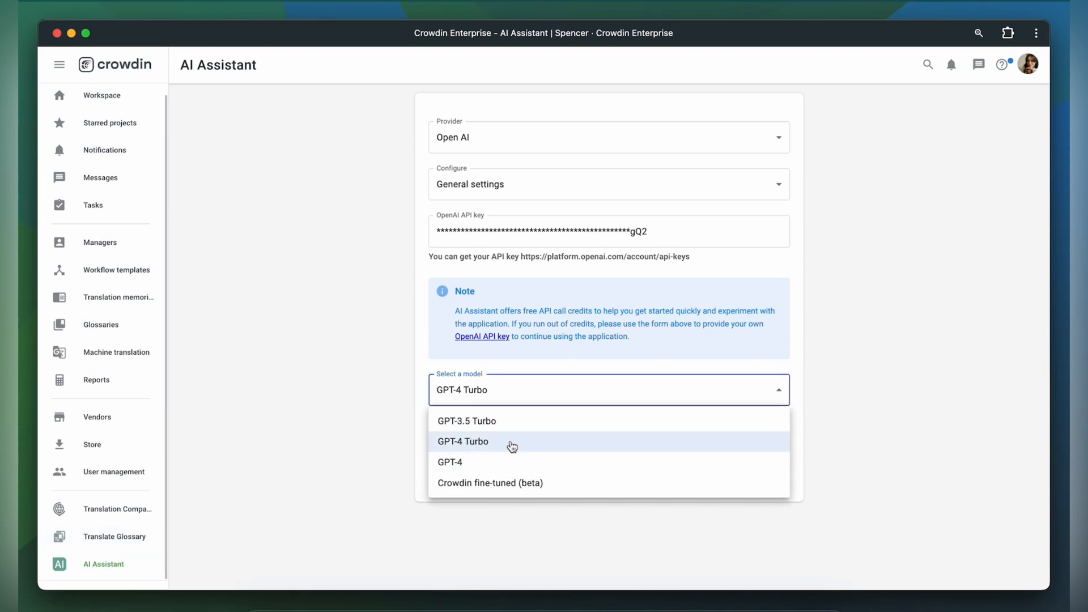
pyautogui.moveTo(507, 433)
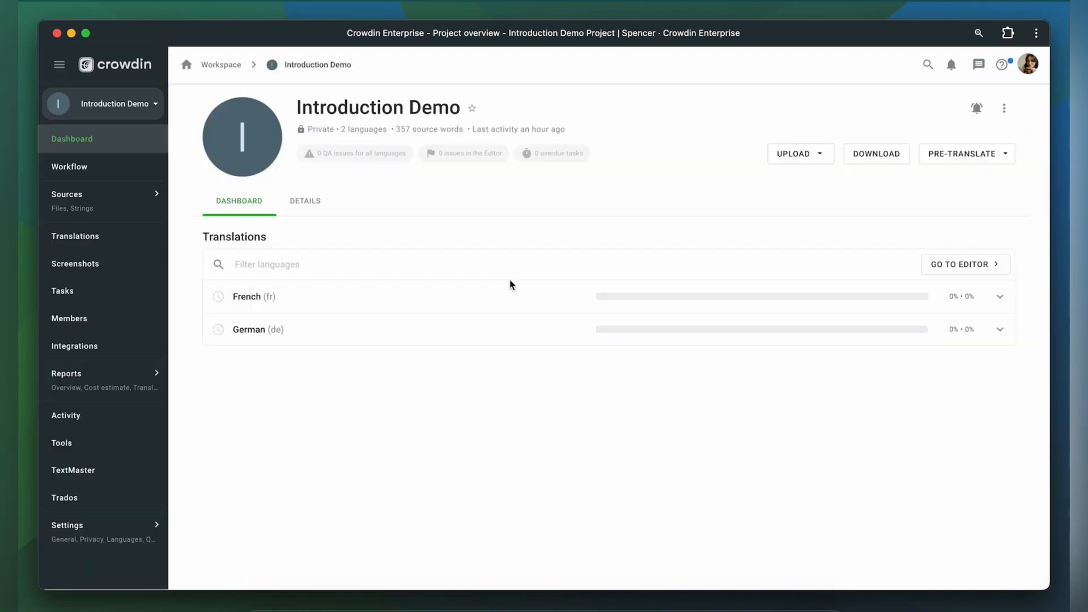
# Step: Enable 'Send whole file during pre-translation' in Introduction Demo's AI Assistant settings
pyautogui.click(61, 442)
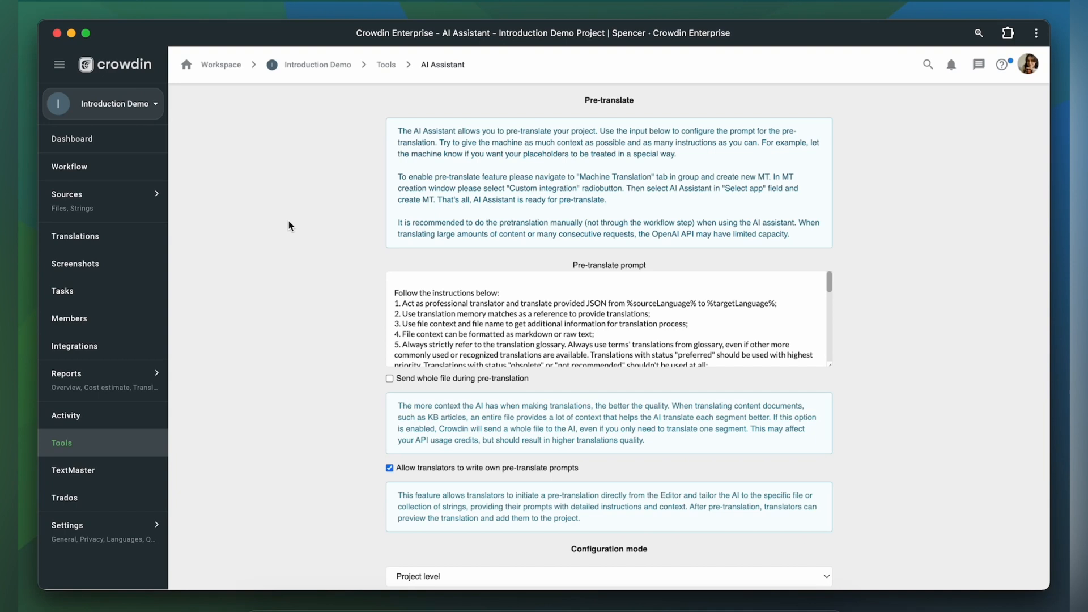
pyautogui.click(389, 378)
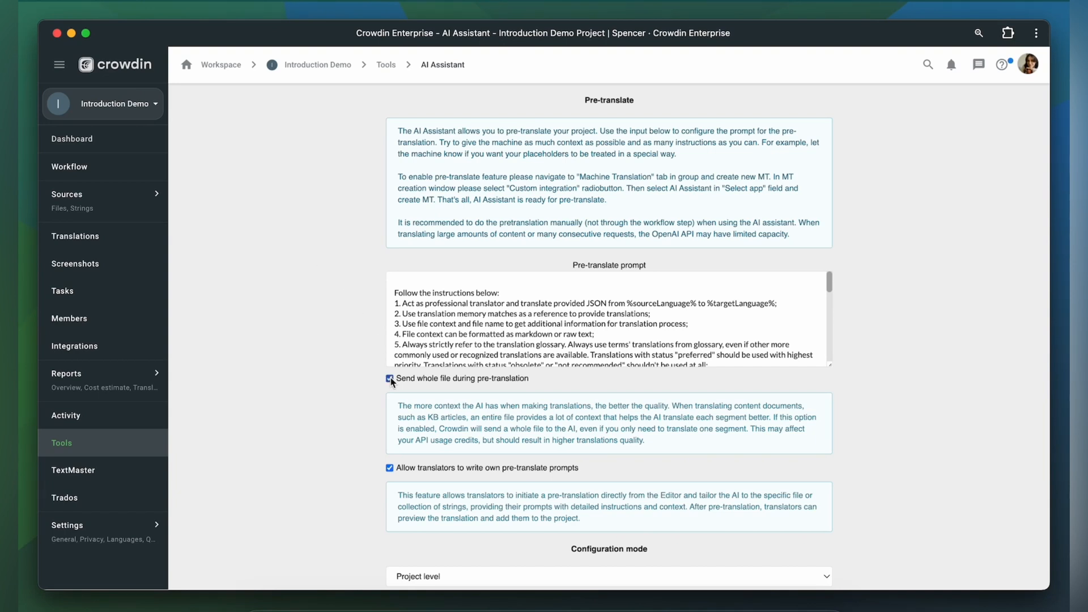
pyautogui.scroll(-3)
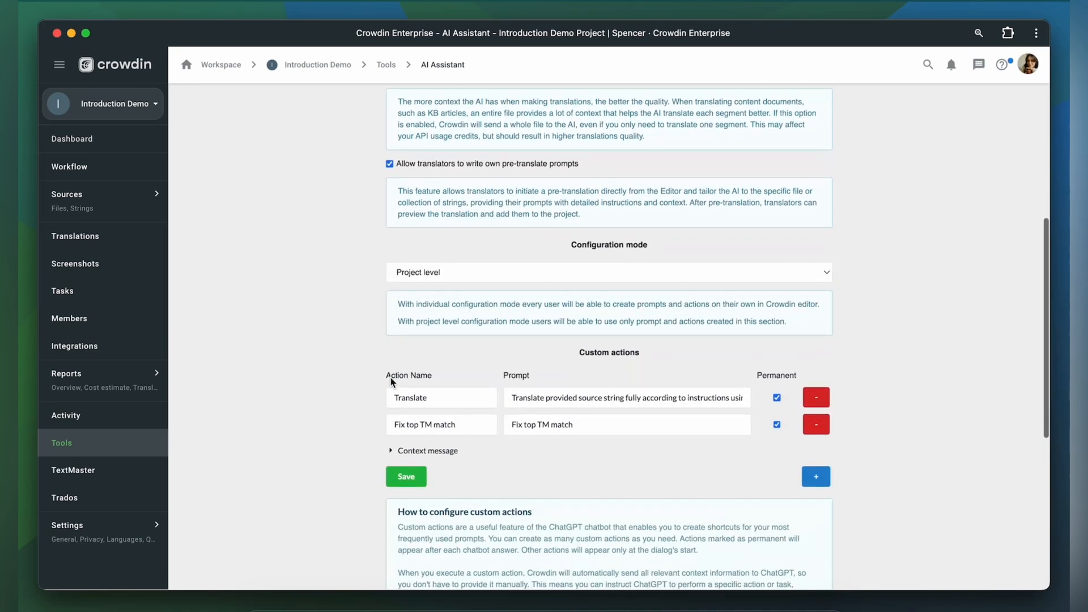
pyautogui.scroll(3)
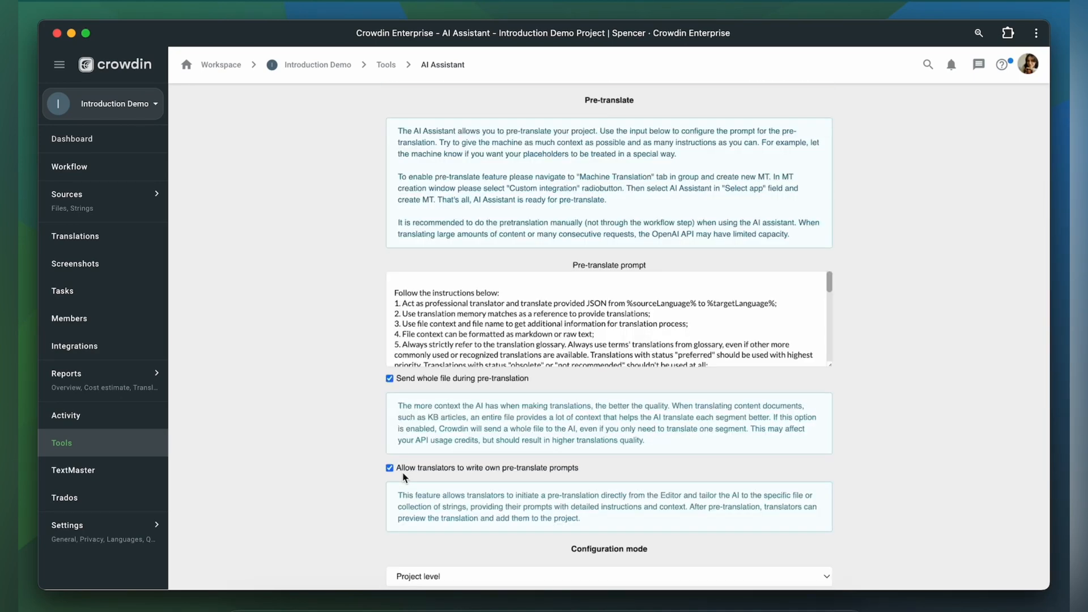
pyautogui.click(221, 64)
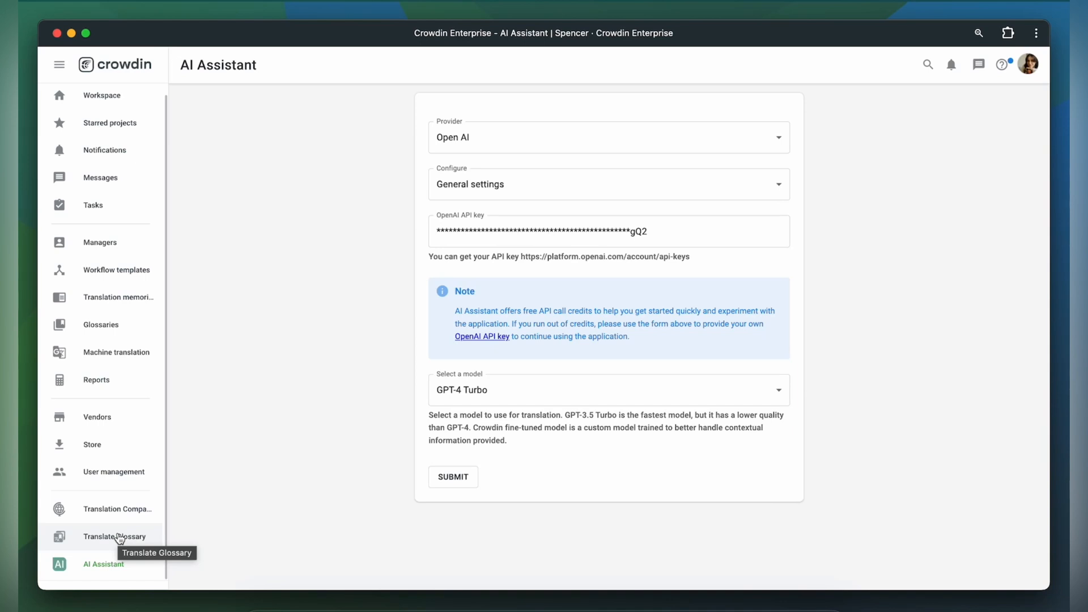
pyautogui.moveTo(373, 272)
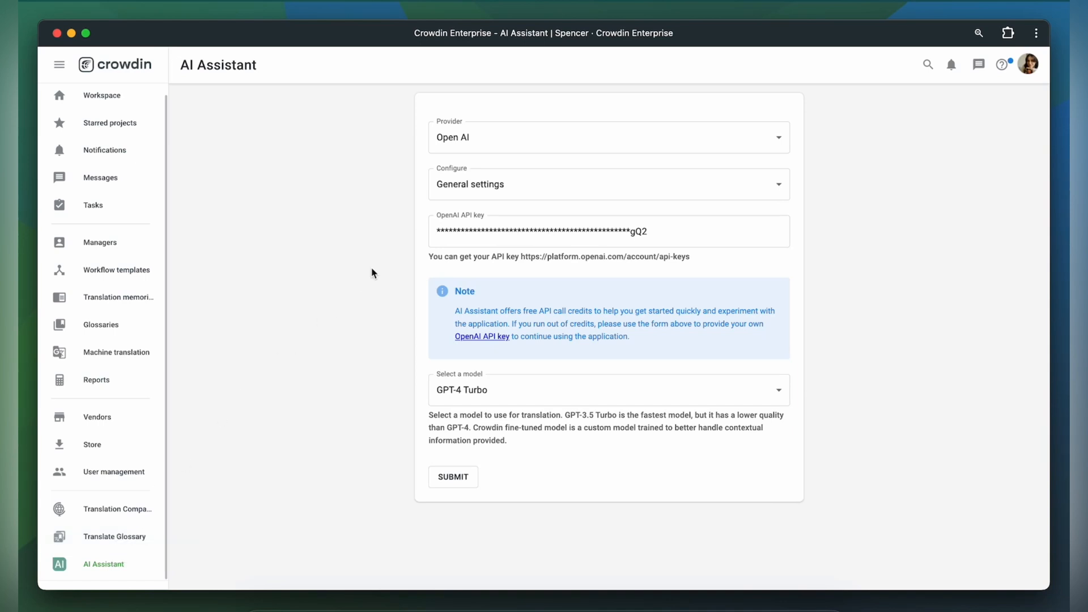
pyautogui.moveTo(666, 253)
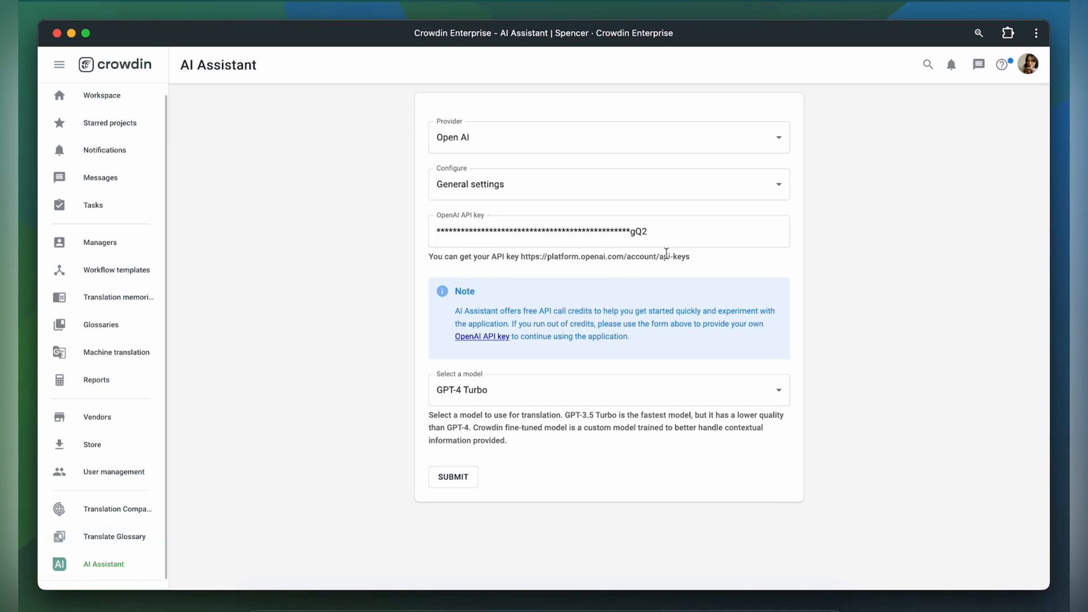
pyautogui.moveTo(405, 225)
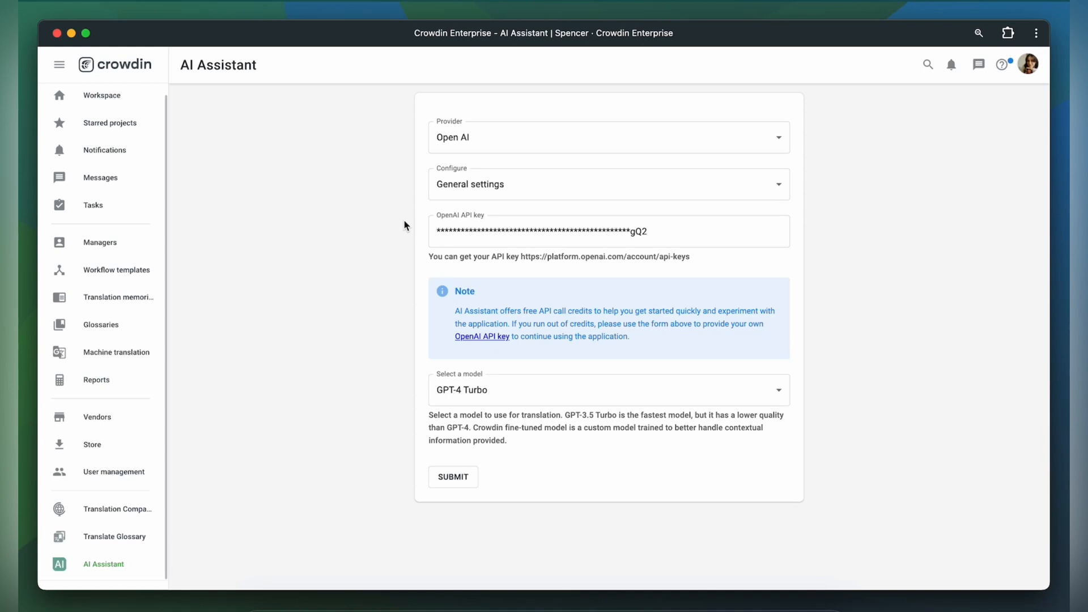
# Step: Submit GPT-3.5 Turbo fine-tuning from English using the dummy project's glossaries and TMs
pyautogui.click(607, 184)
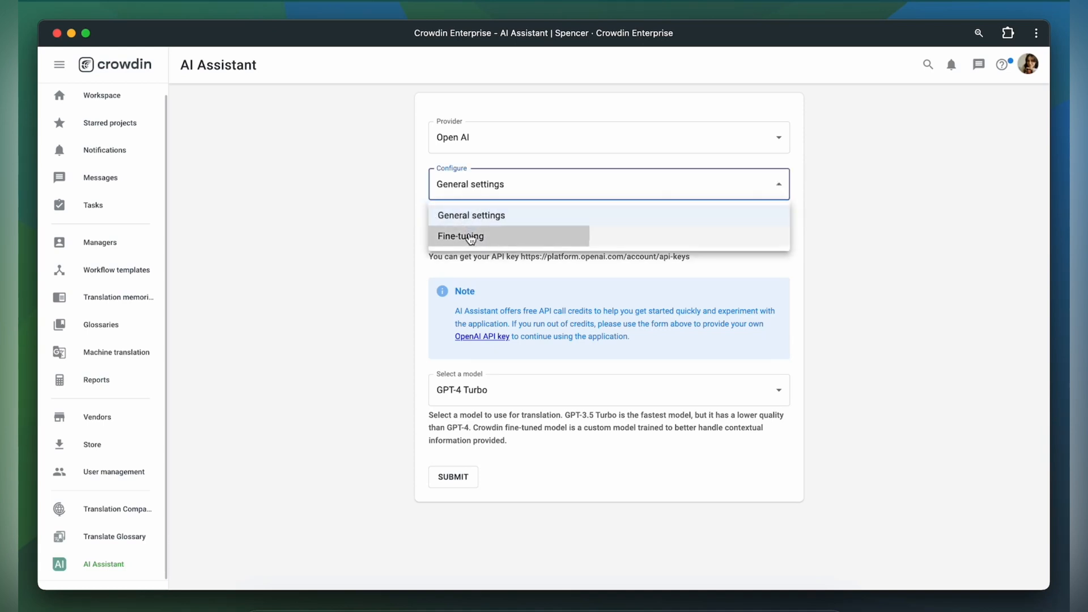
pyautogui.click(460, 236)
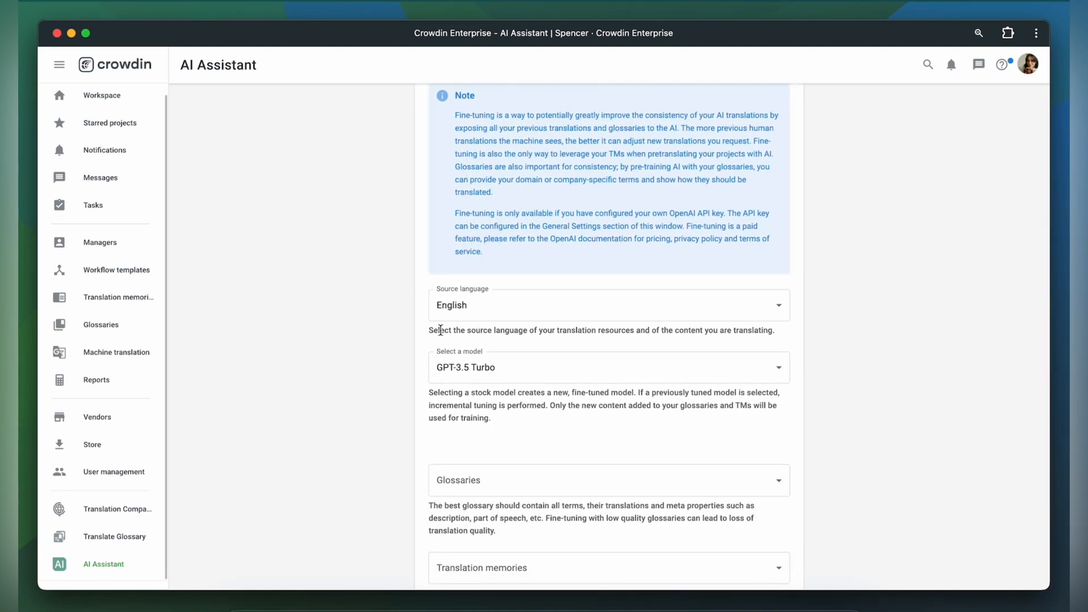
pyautogui.scroll(-3)
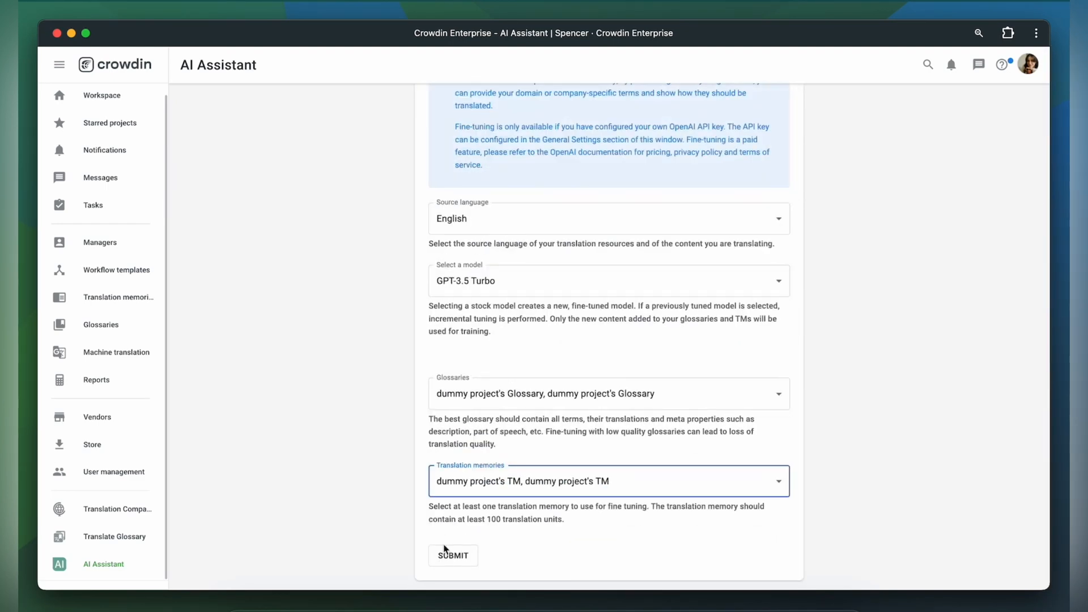
pyautogui.click(452, 555)
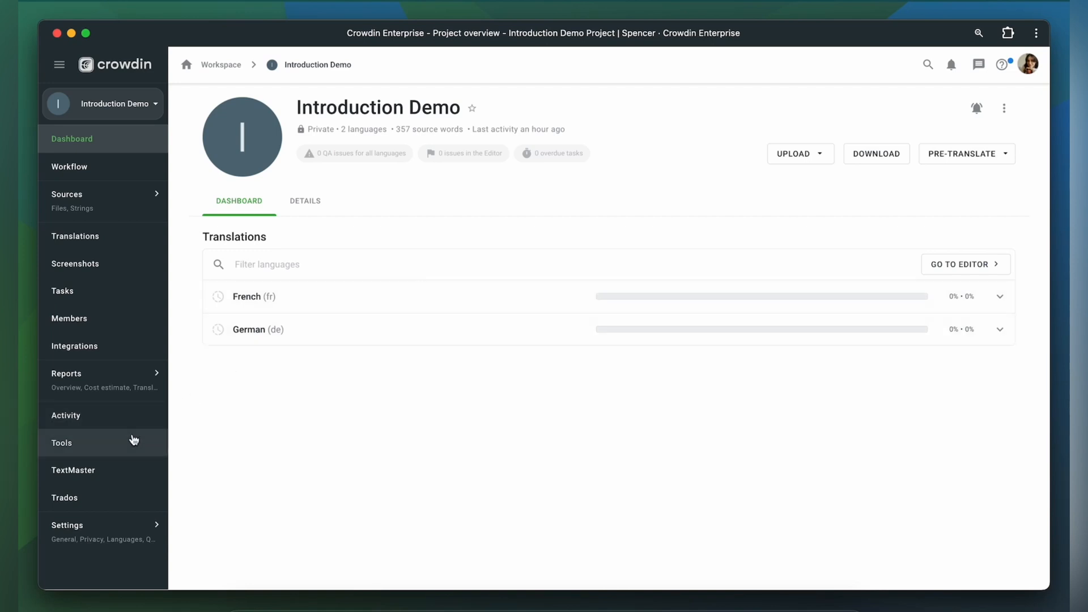
# Step: Save Introduction Demo's AI Assistant settings with the Translate and Fix top TM match actions
pyautogui.click(61, 443)
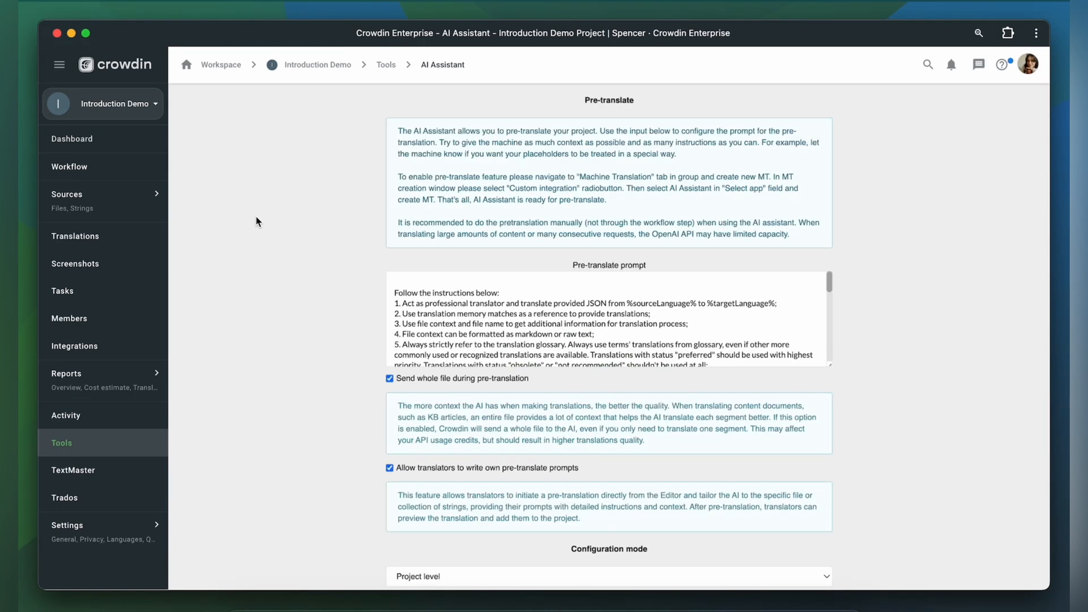
pyautogui.scroll(-3)
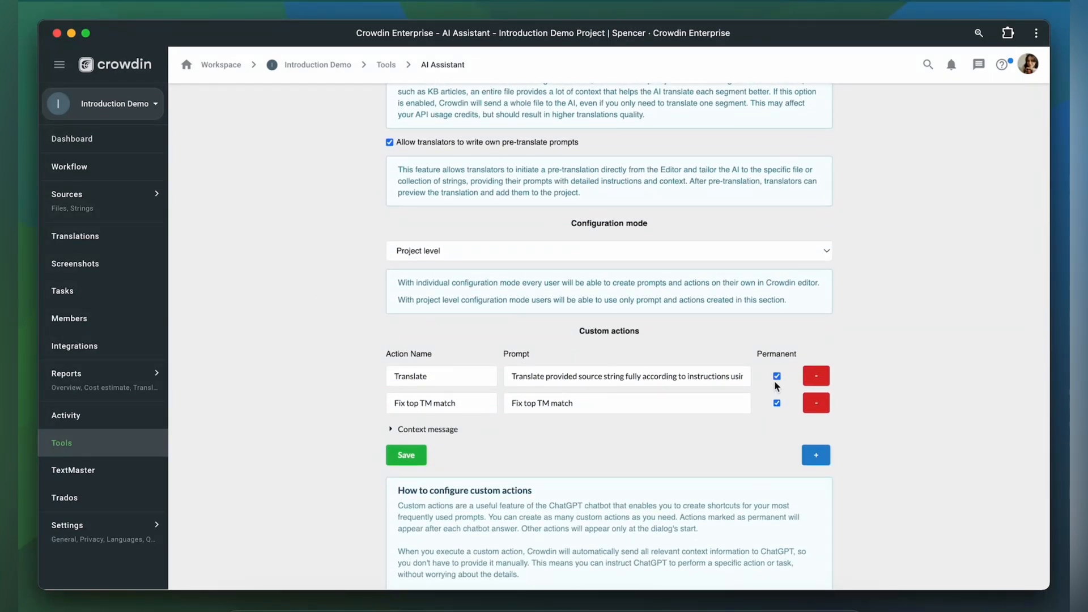
pyautogui.click(406, 455)
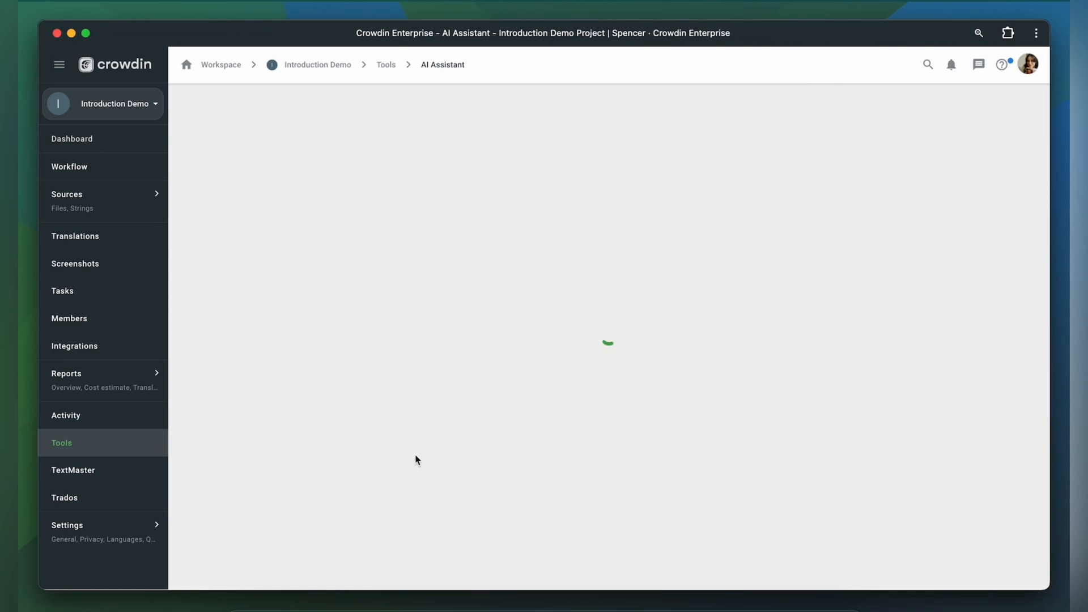